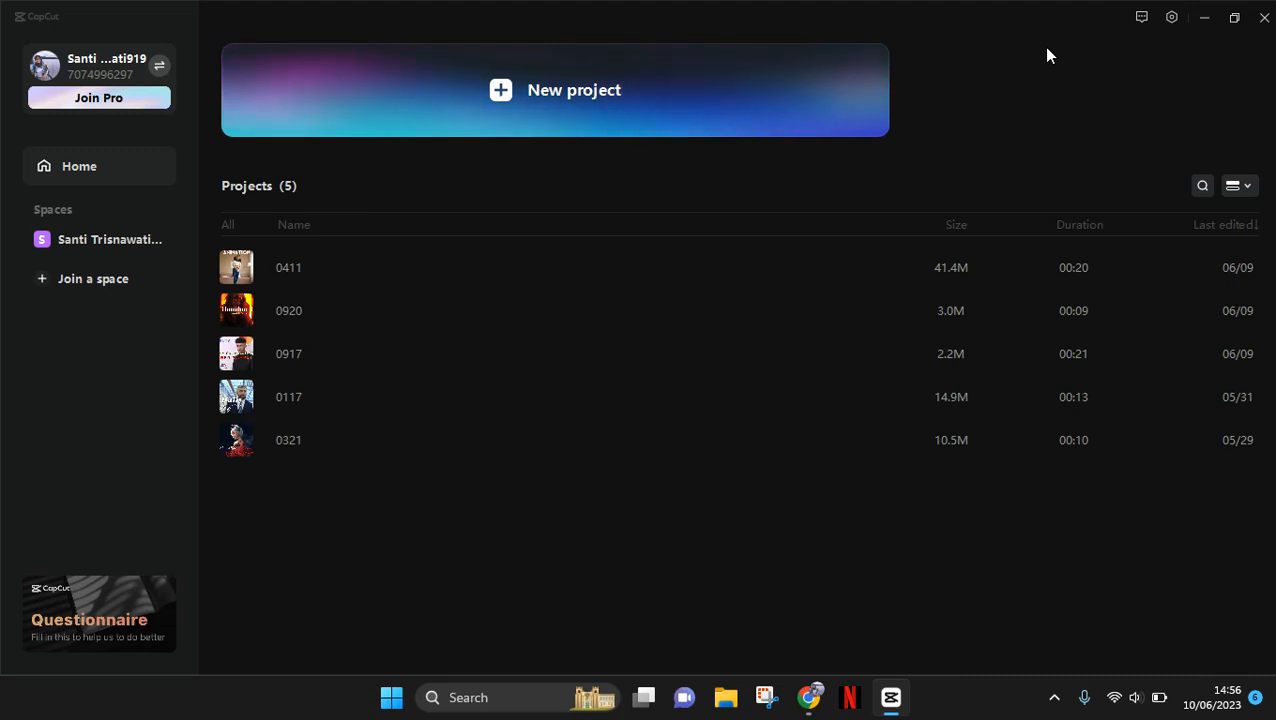
{"action": "mouse_move", "coordinate": [628, 192]}
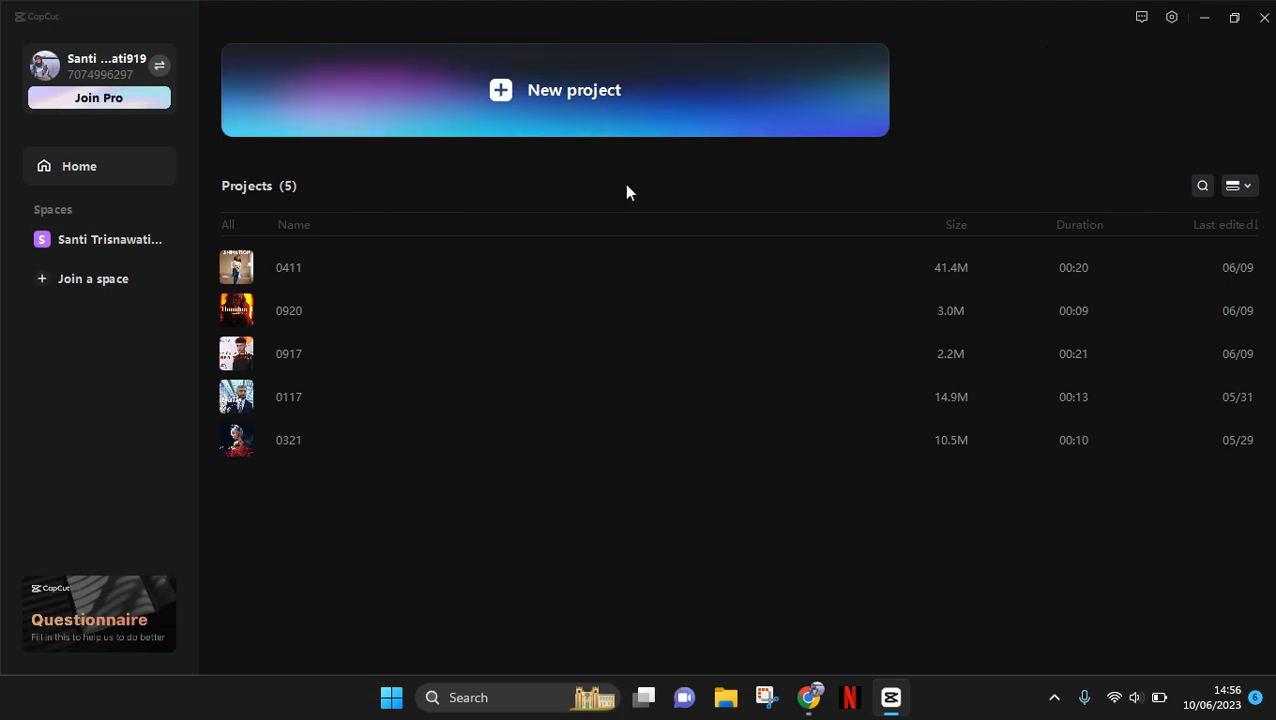
{"action": "mouse_move", "coordinate": [110, 240]}
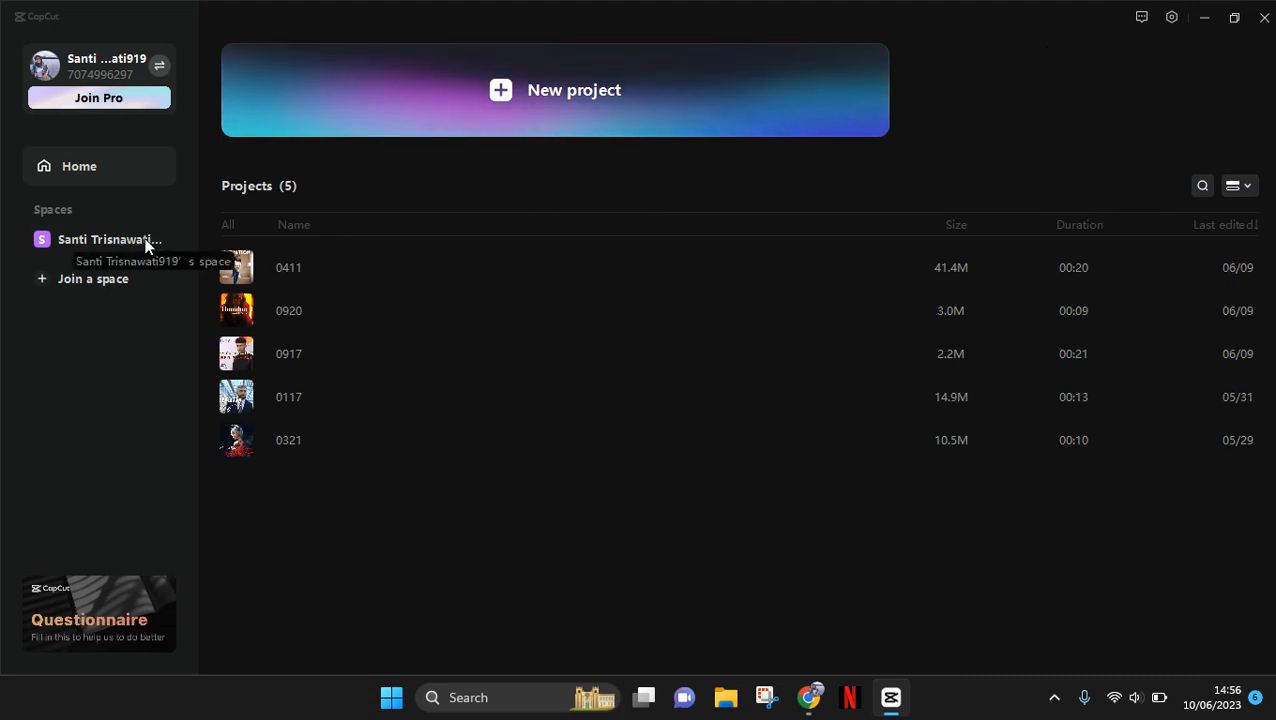
{"action": "mouse_move", "coordinate": [112, 264]}
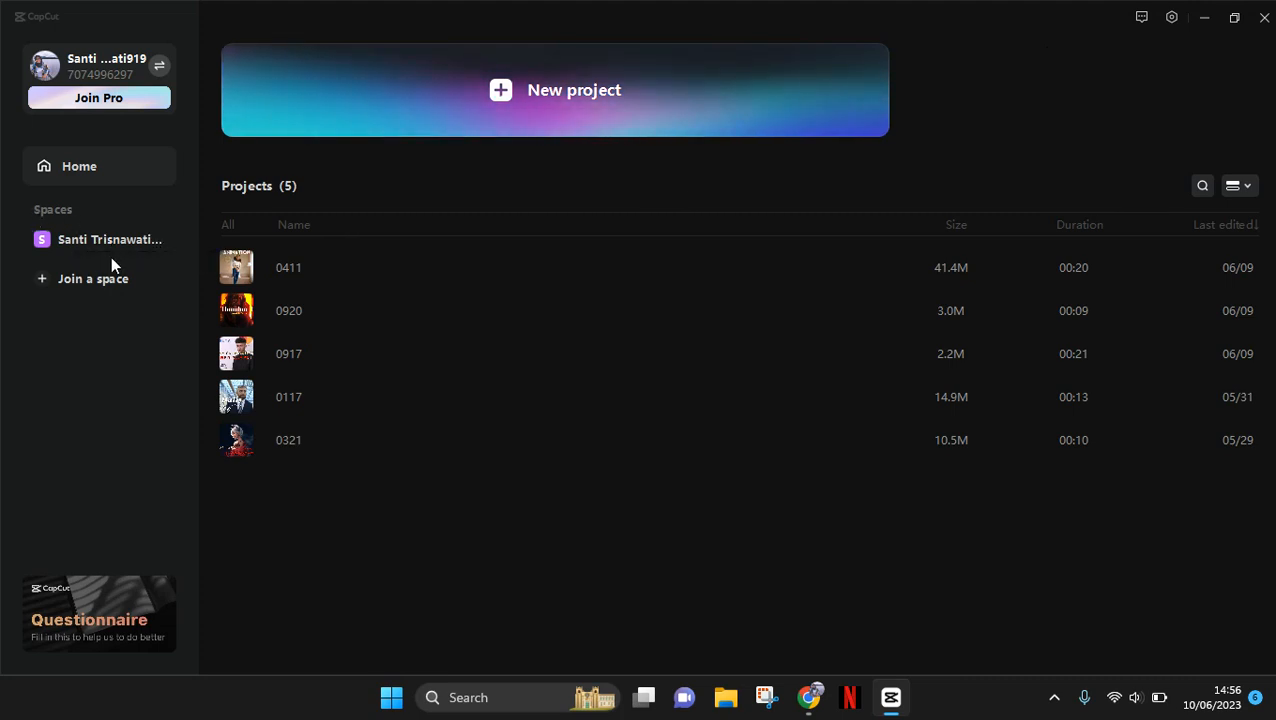
{"action": "mouse_move", "coordinate": [108, 240]}
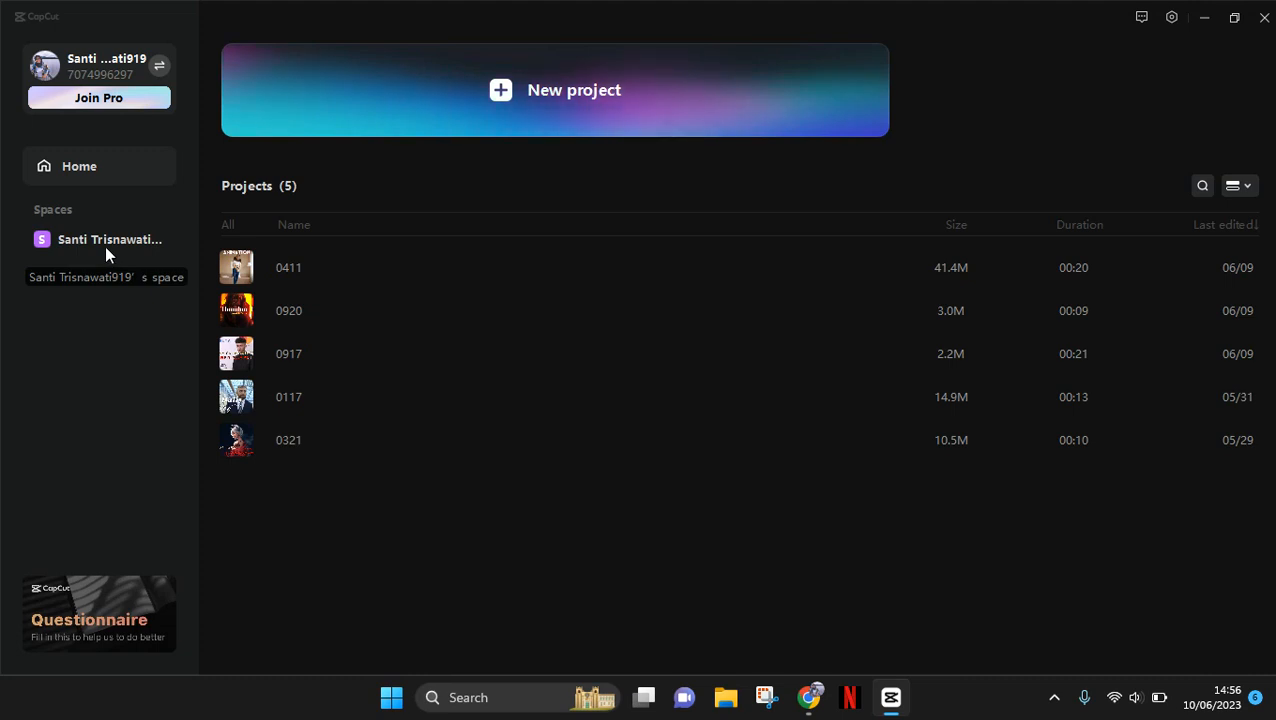
Step: Enter the personal space from the Spaces sidebar and bring up its Invite dialog
{"action": "left_click", "coordinate": [108, 240]}
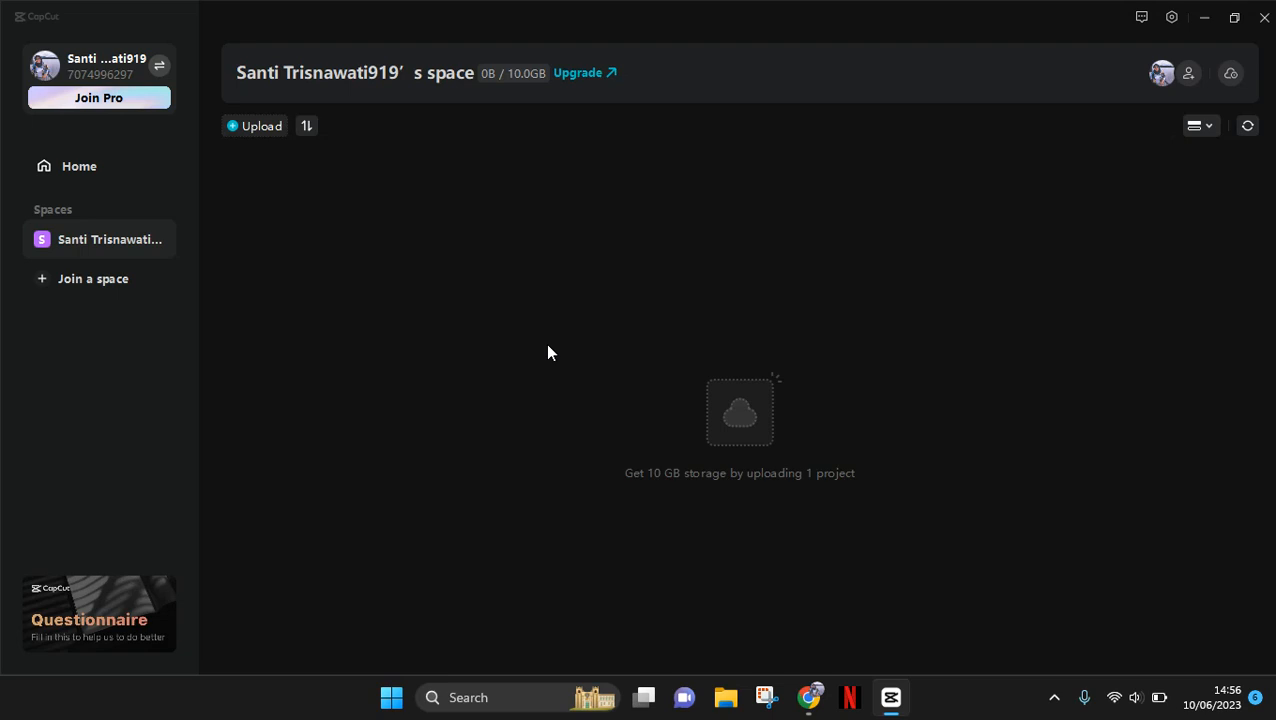
{"action": "mouse_move", "coordinate": [796, 200]}
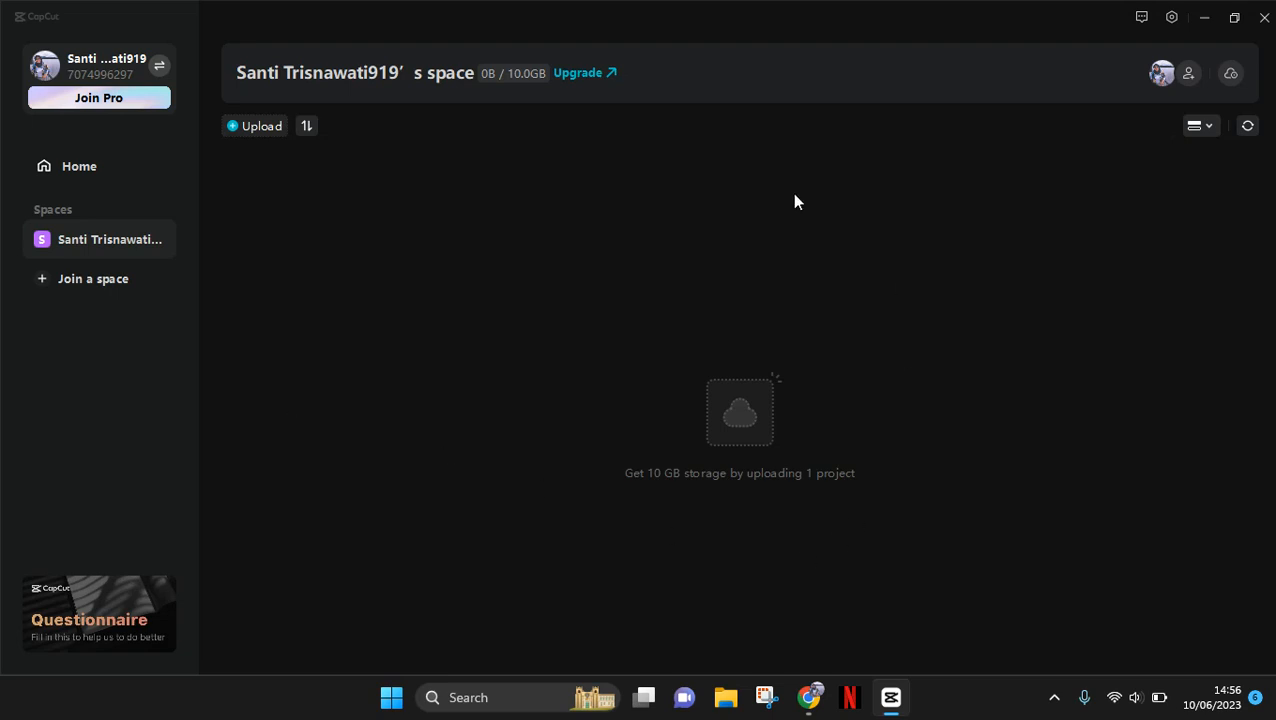
{"action": "mouse_move", "coordinate": [650, 476]}
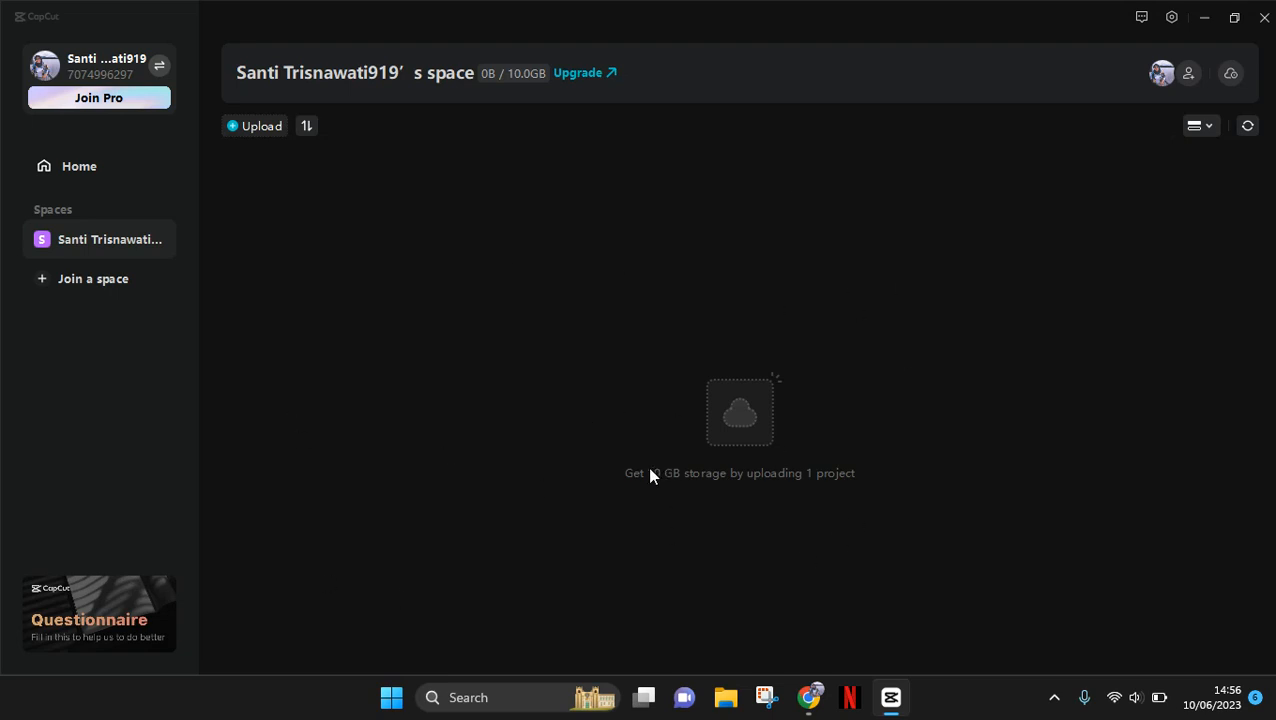
{"action": "mouse_move", "coordinate": [660, 484]}
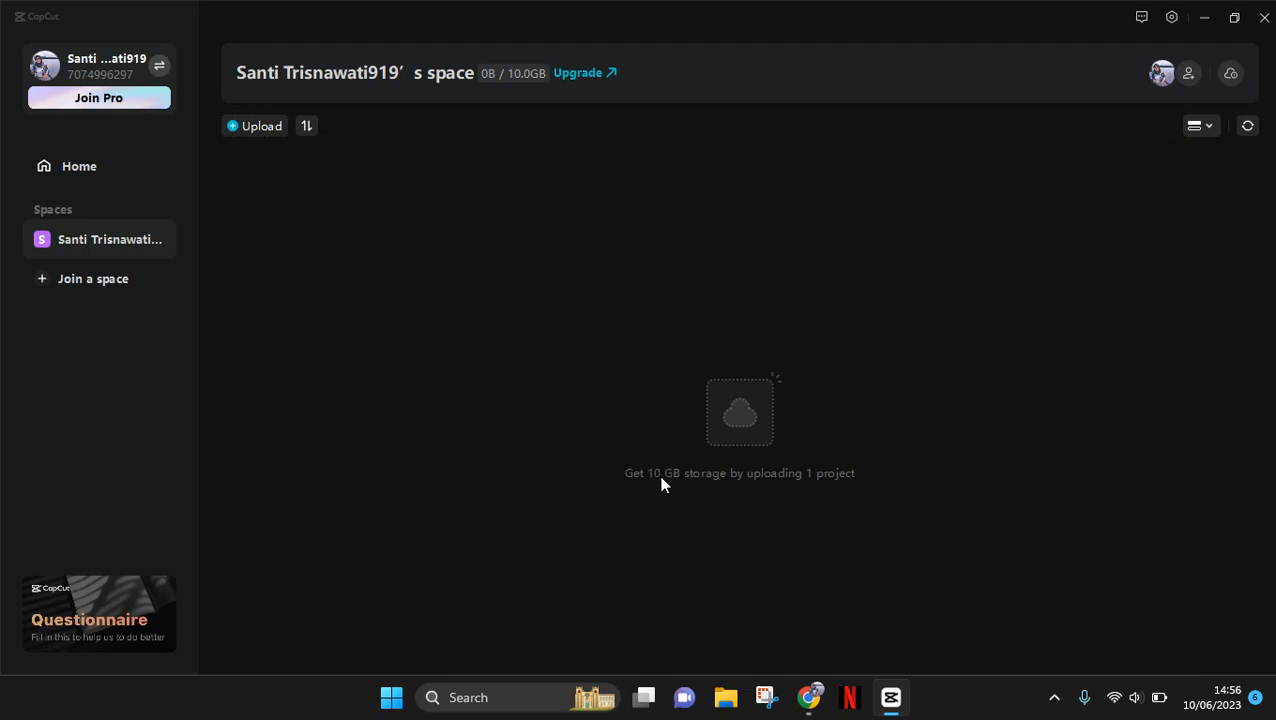
{"action": "mouse_move", "coordinate": [756, 462]}
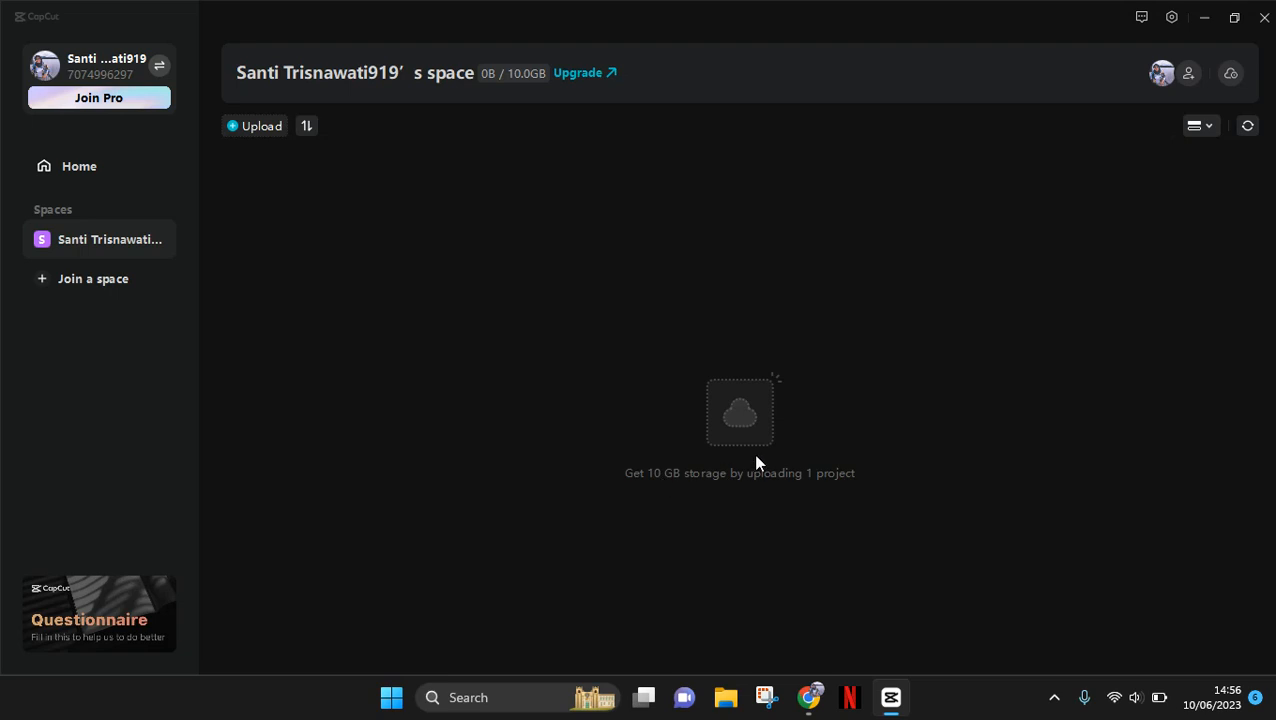
{"action": "mouse_move", "coordinate": [1004, 290]}
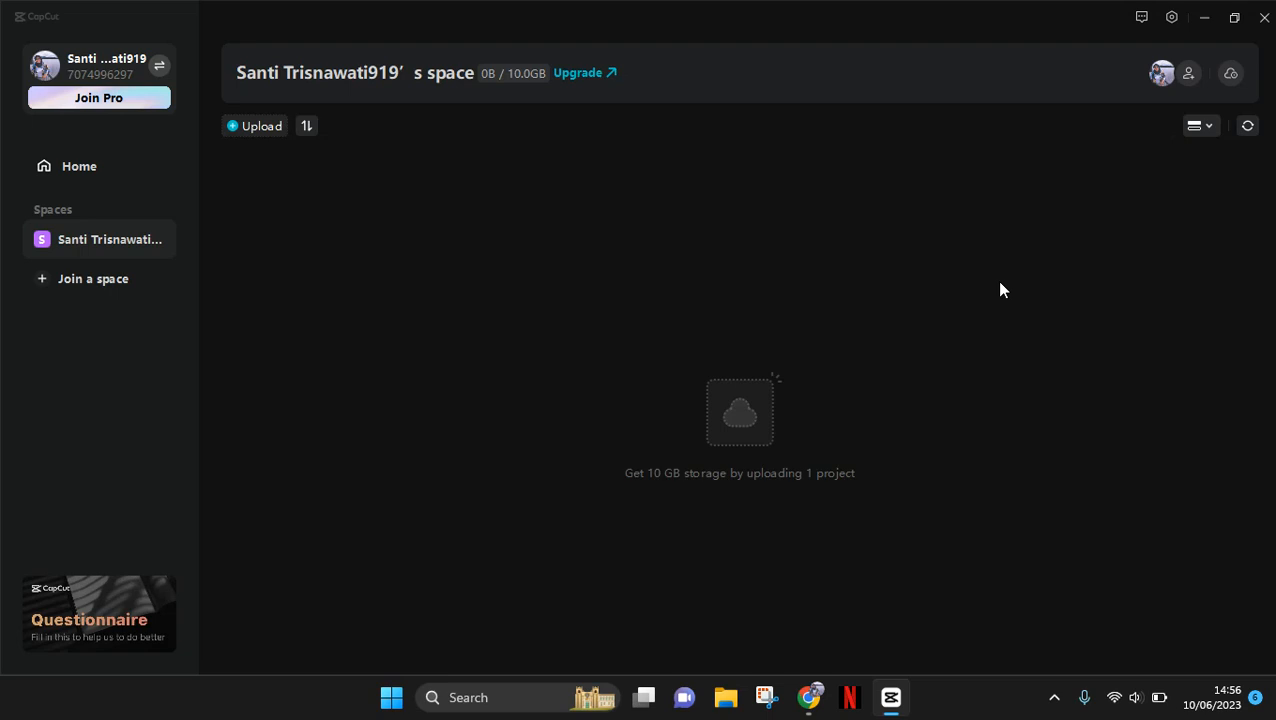
{"action": "mouse_move", "coordinate": [1172, 90]}
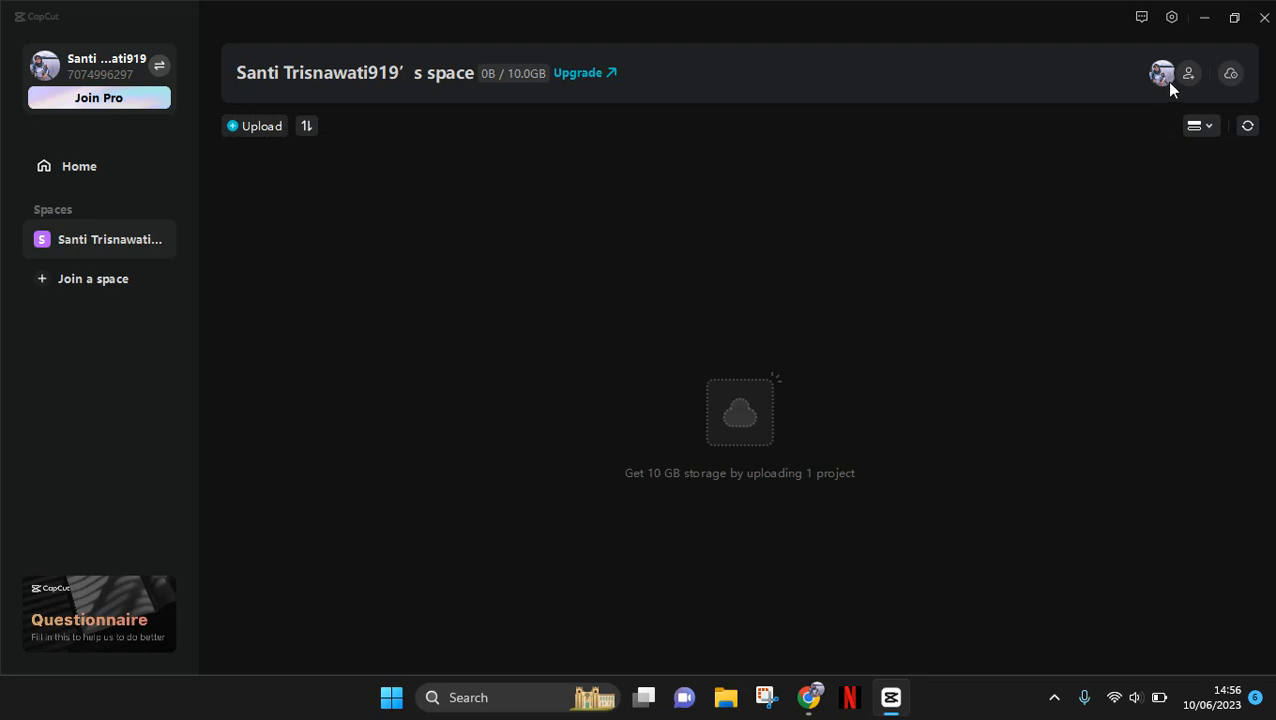
{"action": "mouse_move", "coordinate": [1188, 82]}
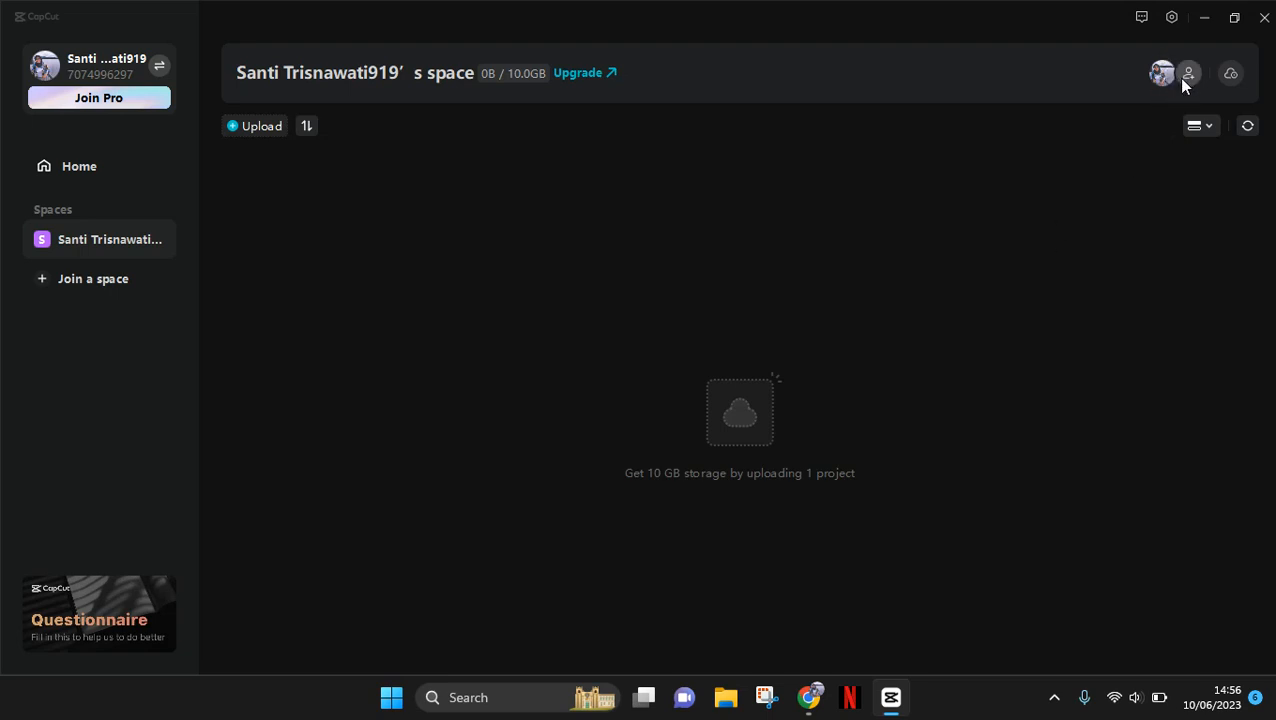
{"action": "mouse_move", "coordinate": [1196, 84]}
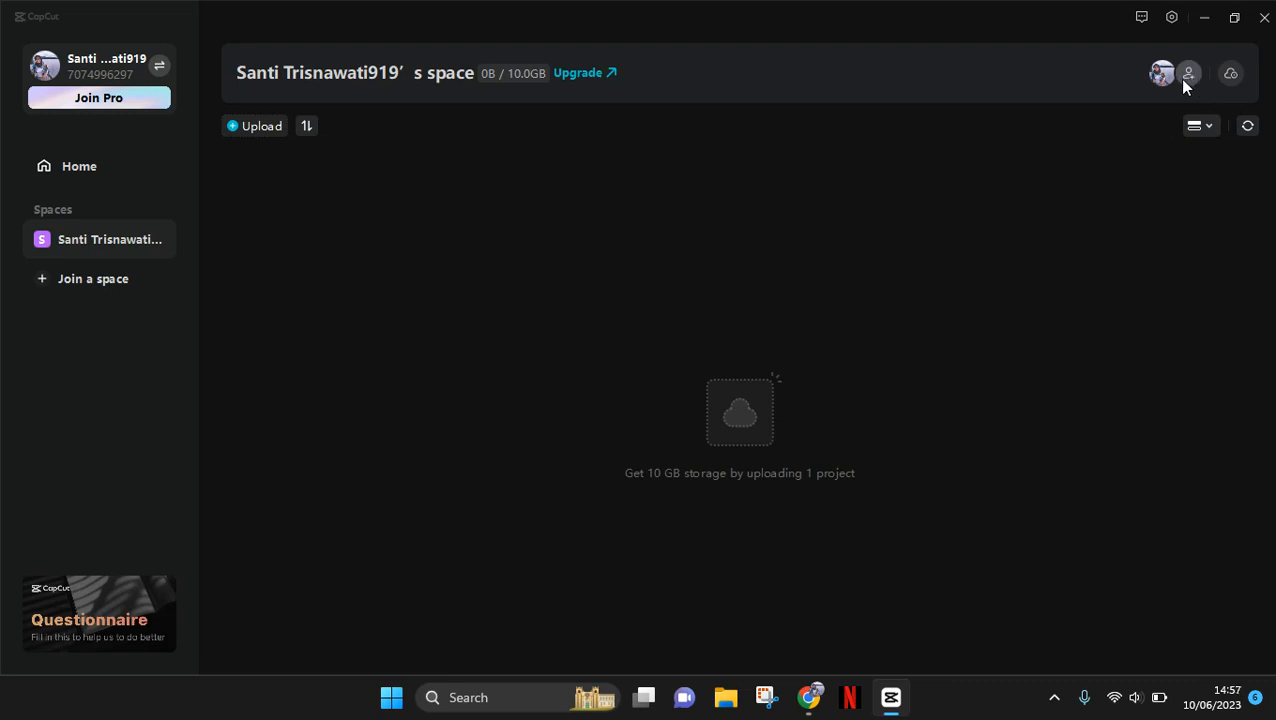
{"action": "mouse_move", "coordinate": [1188, 84]}
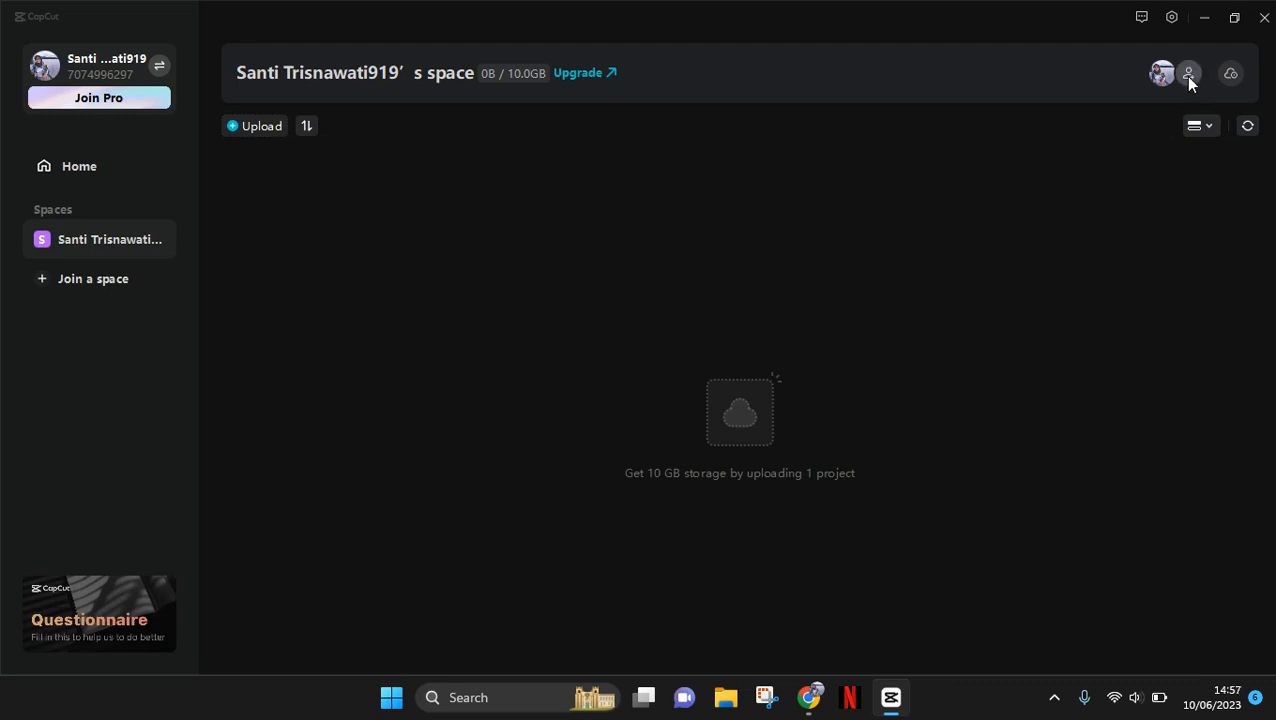
{"action": "left_click", "coordinate": [1188, 72]}
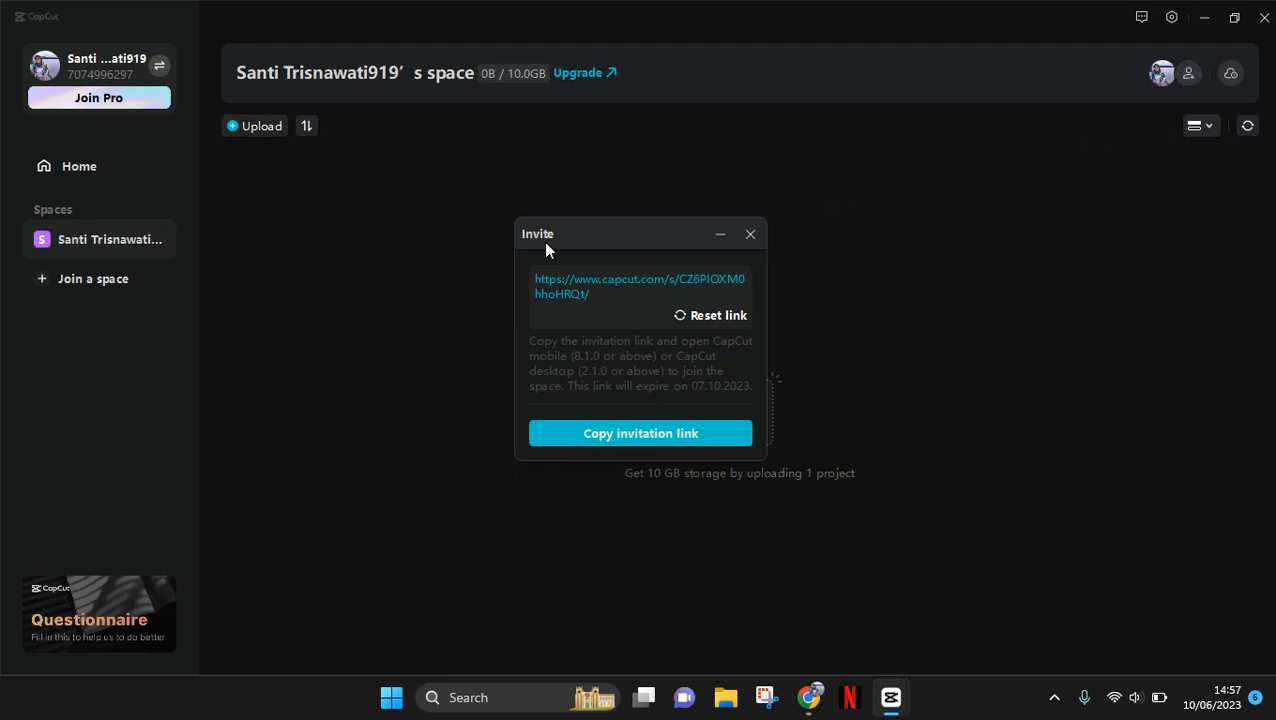
{"action": "mouse_move", "coordinate": [576, 334]}
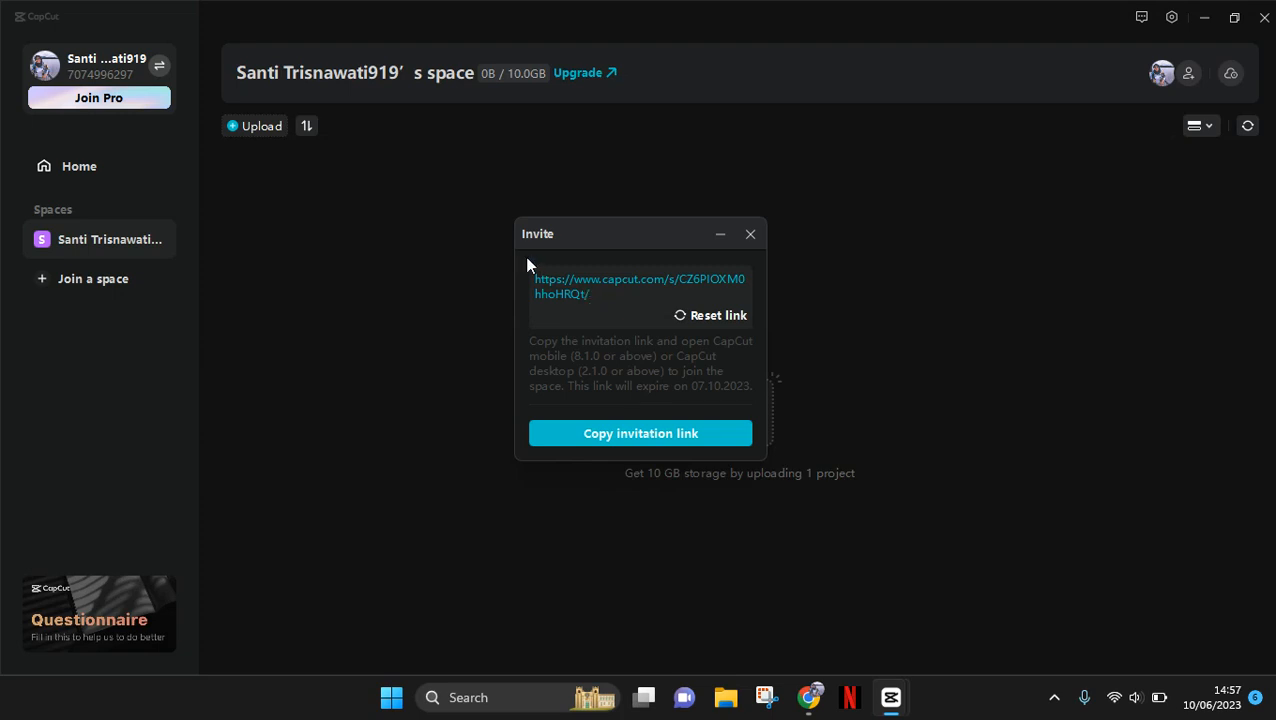
{"action": "mouse_move", "coordinate": [560, 332]}
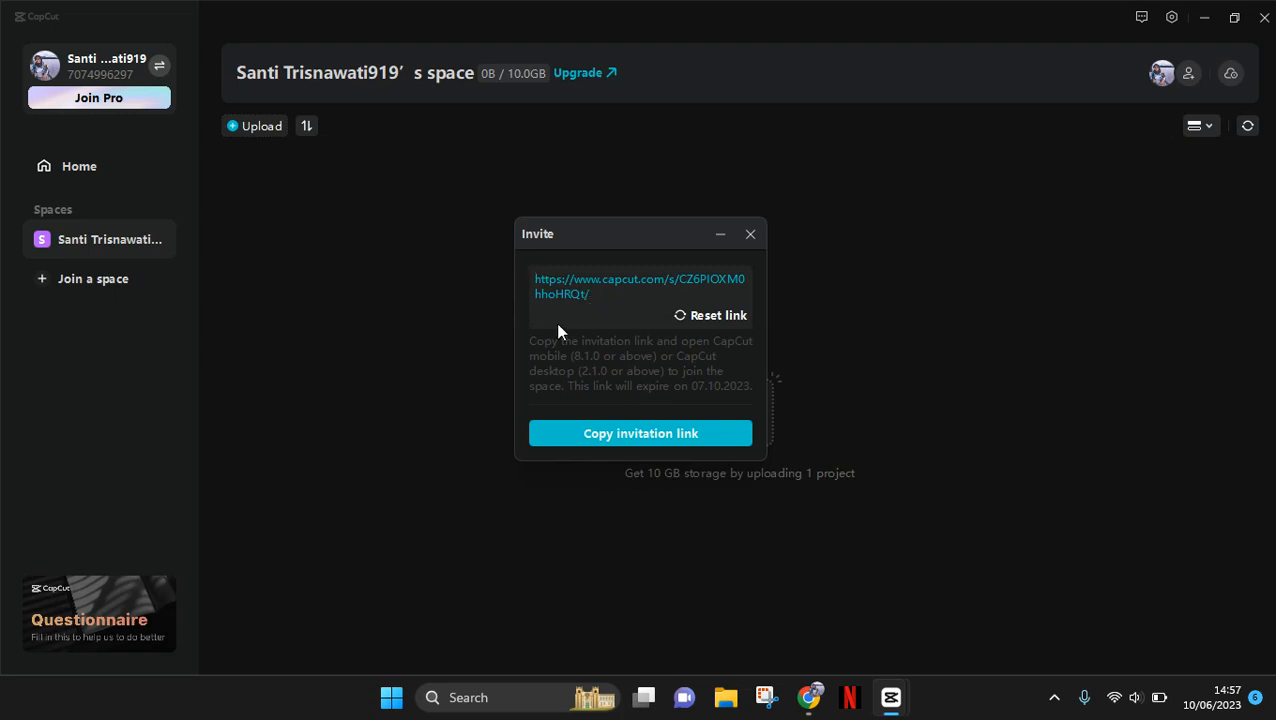
{"action": "mouse_move", "coordinate": [600, 300]}
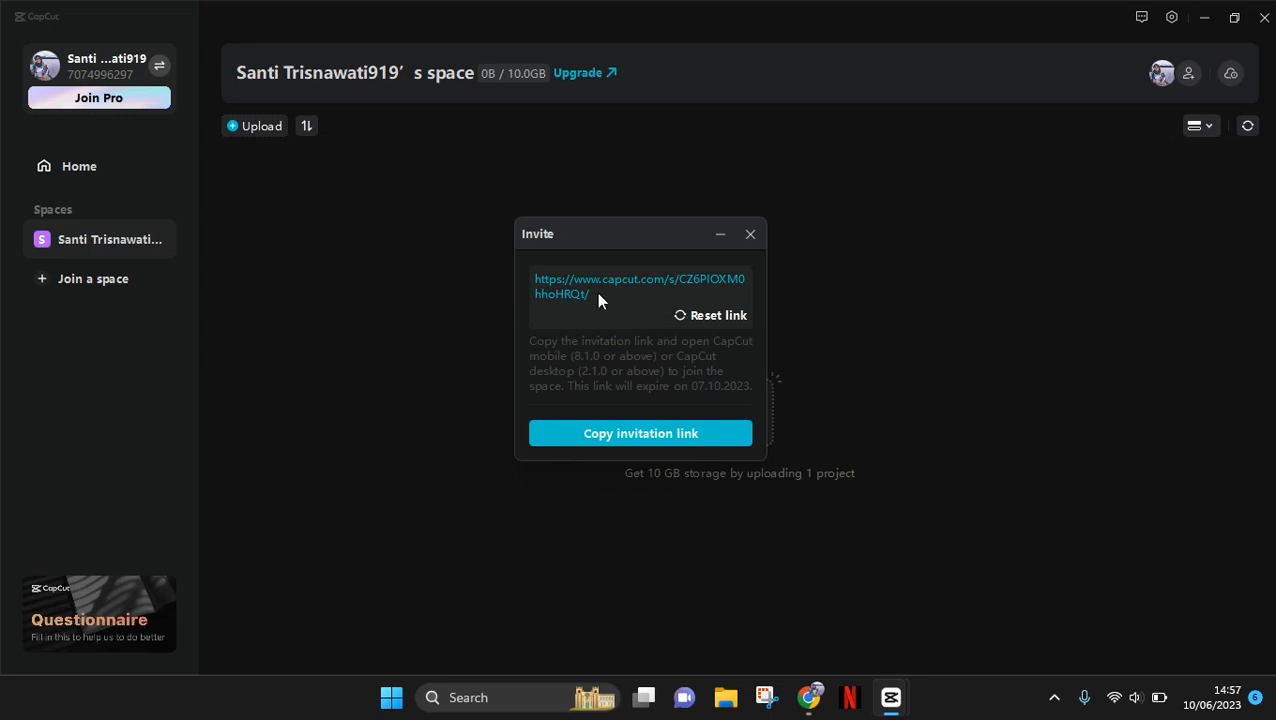
{"action": "mouse_move", "coordinate": [556, 344]}
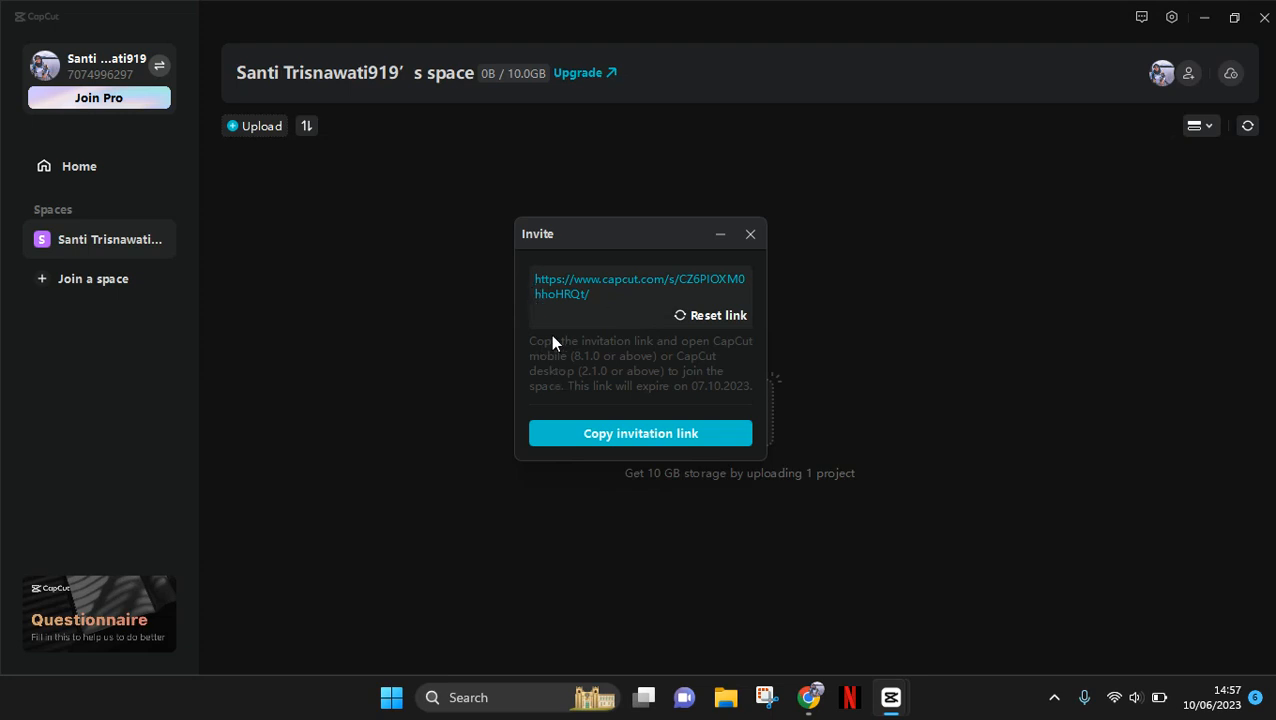
{"action": "mouse_move", "coordinate": [600, 356]}
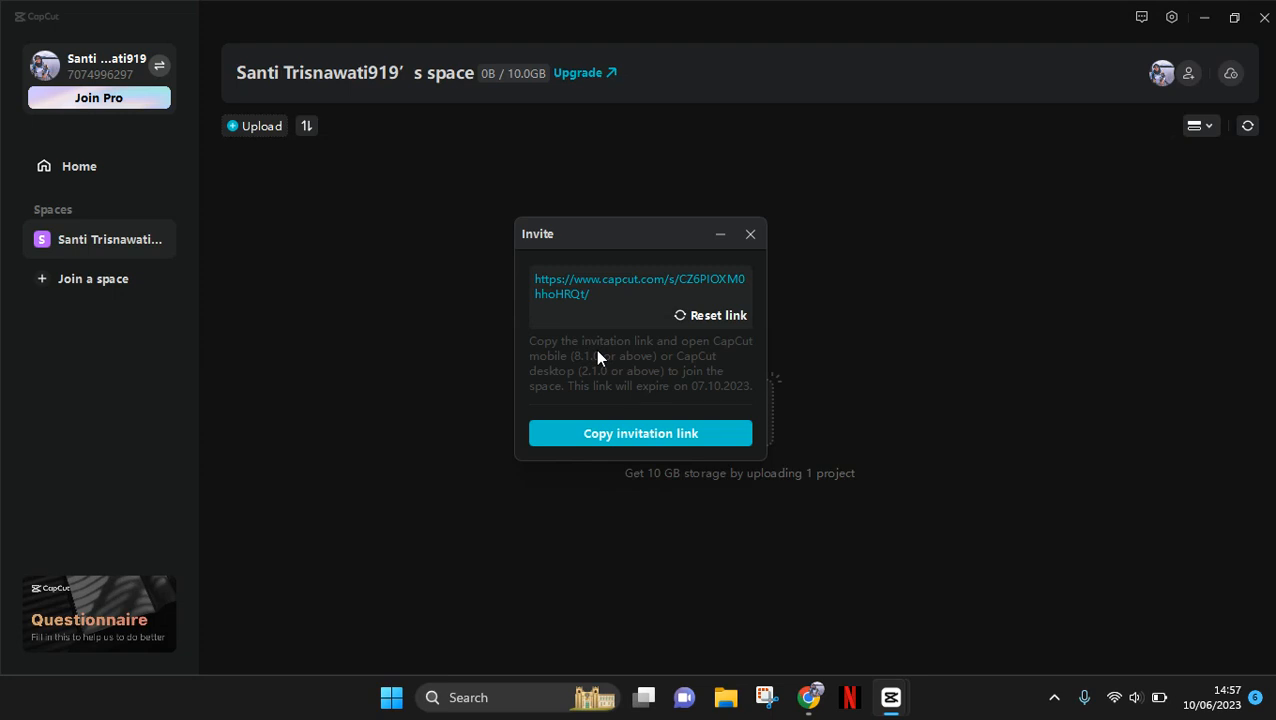
Step: Copy the invitation link from the dialog and dismiss it, returning to the empty space
{"action": "left_click", "coordinate": [718, 316]}
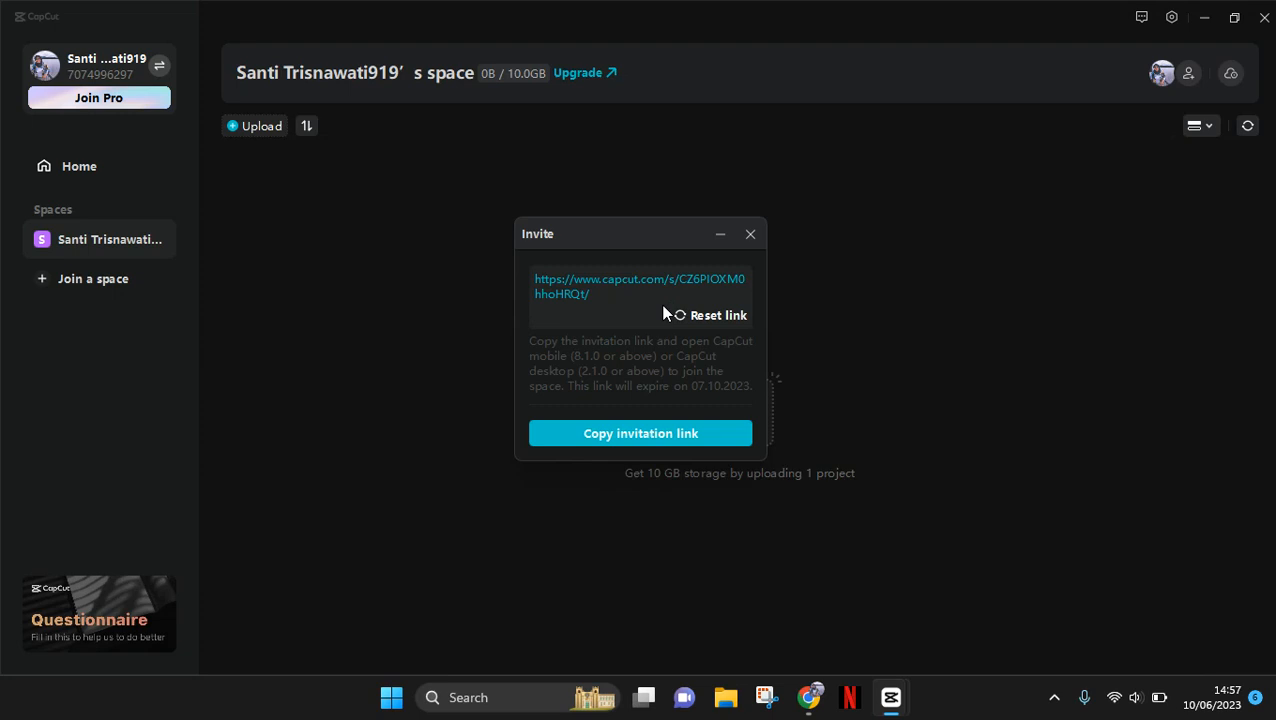
{"action": "mouse_move", "coordinate": [630, 312]}
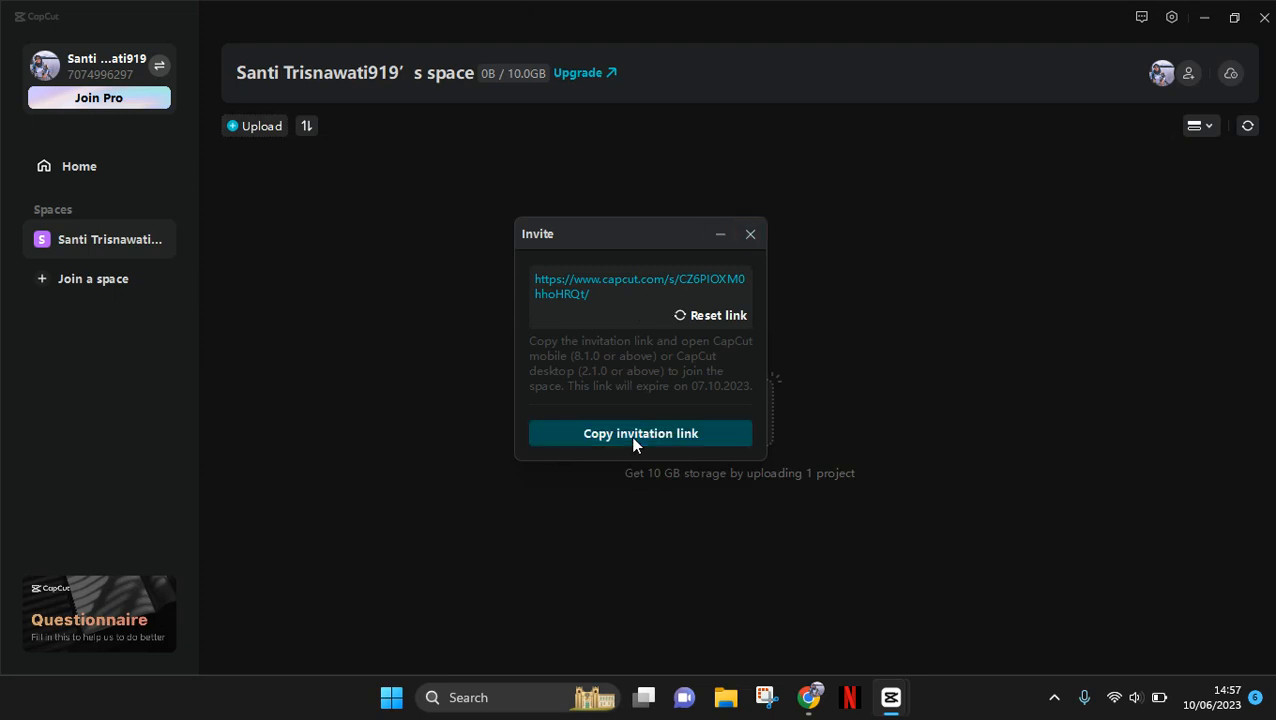
{"action": "left_click", "coordinate": [640, 432]}
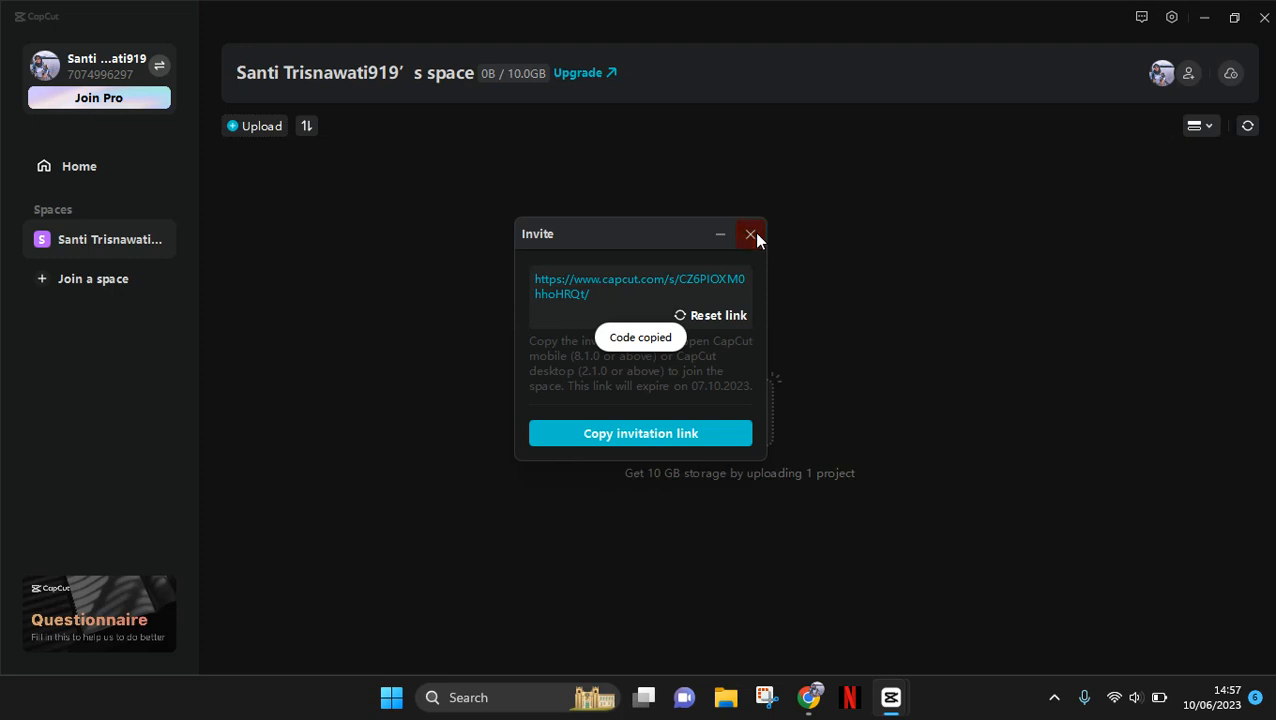
{"action": "left_click", "coordinate": [750, 234]}
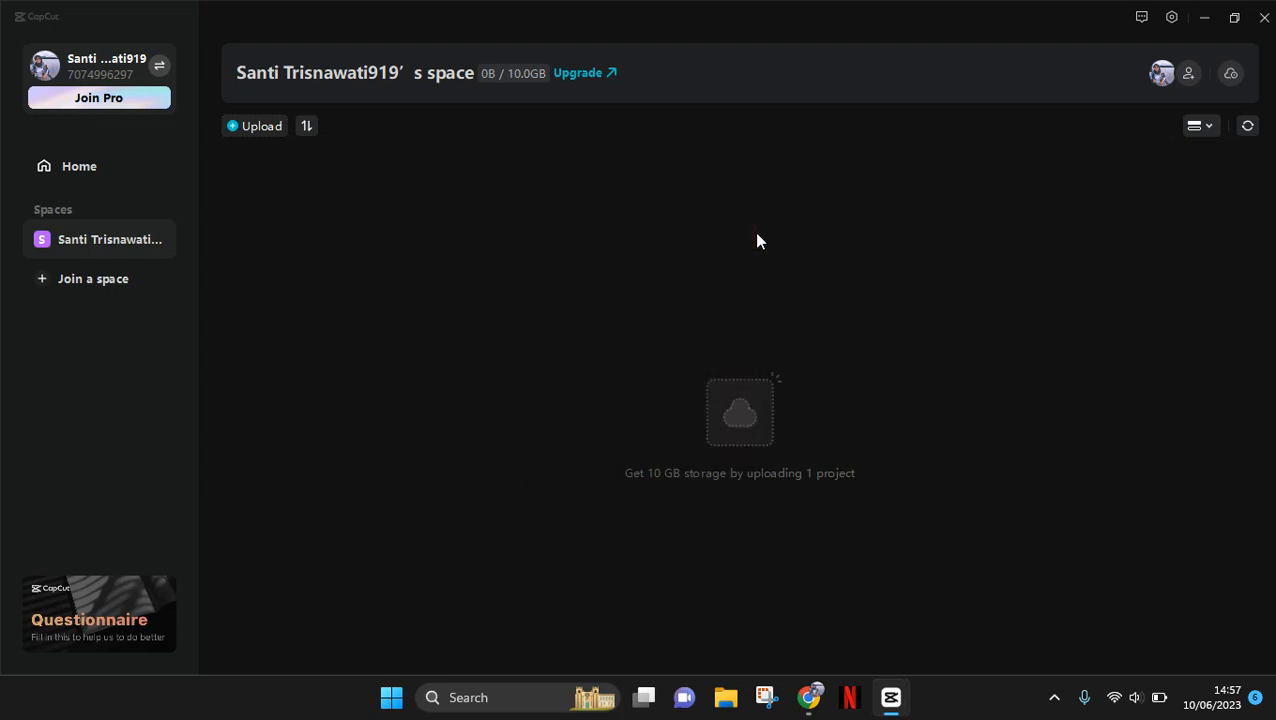